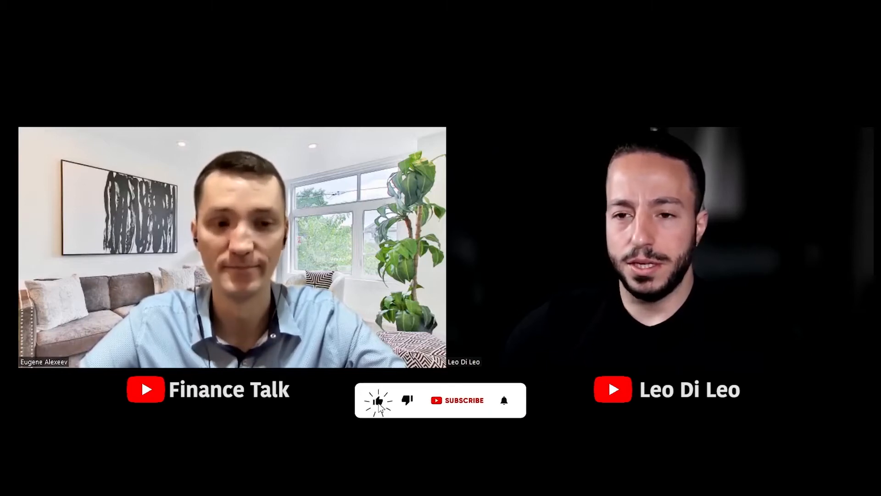
Step: Calculate $1,000 monthly from a $0 start, giving $12,765.41 on $12,000 invested
{"action": "left_click", "coordinate": [457, 400]}
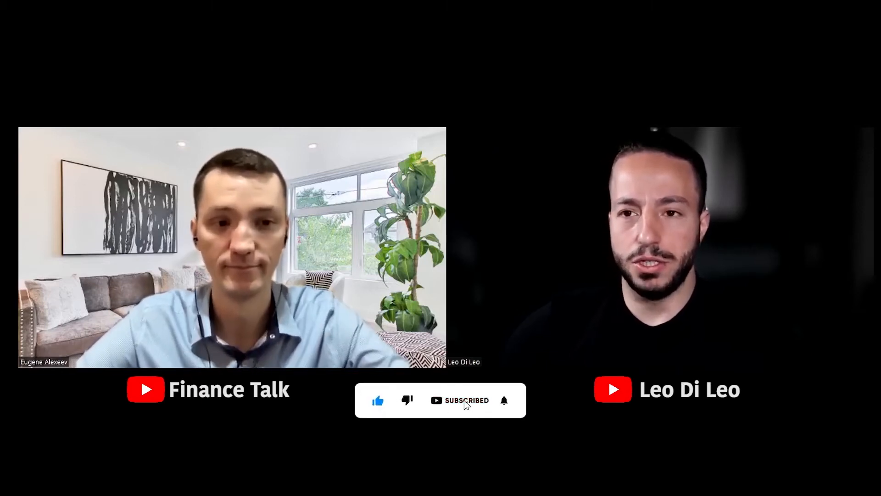
{"action": "left_click", "coordinate": [504, 400]}
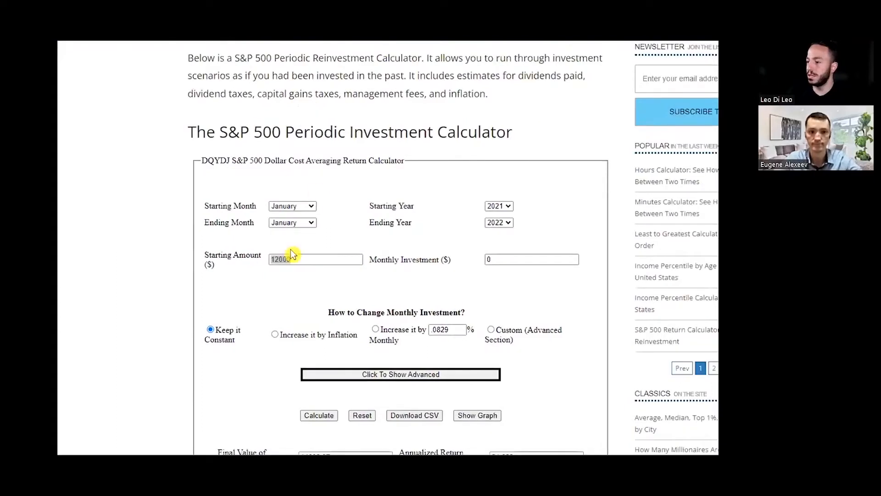
{"action": "left_click", "coordinate": [292, 205]}
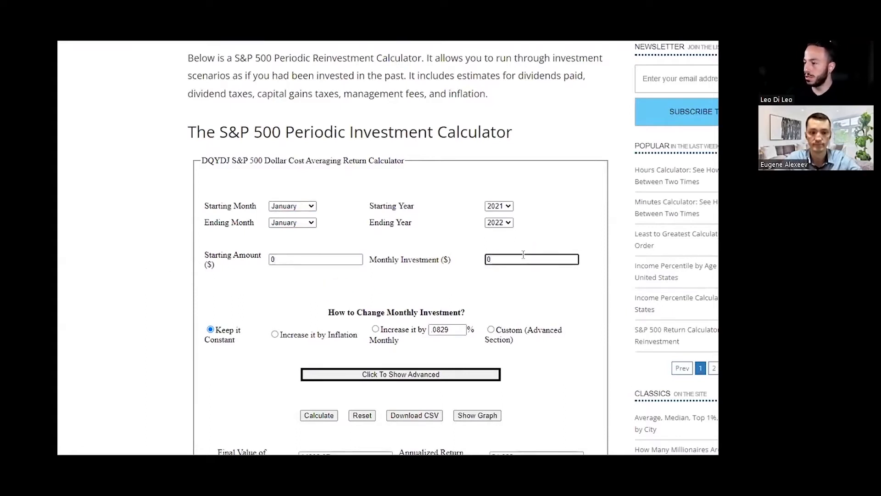
{"action": "type", "text": "1000"}
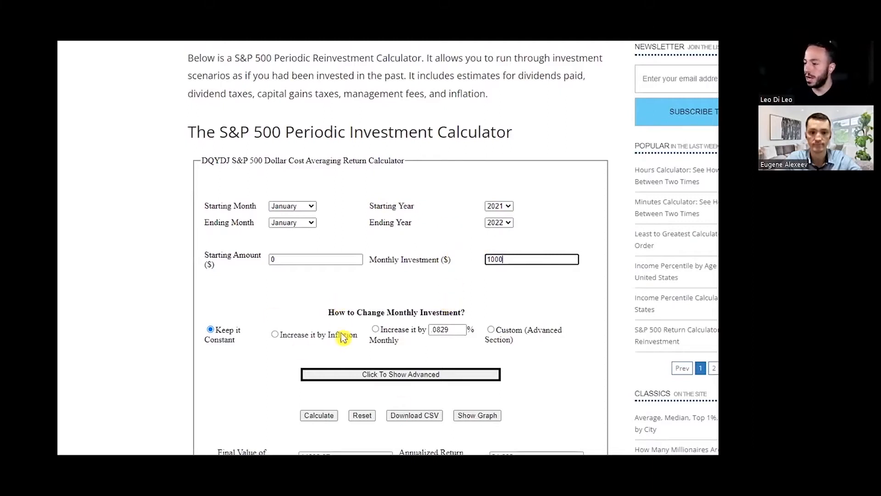
{"action": "left_click", "coordinate": [318, 415]}
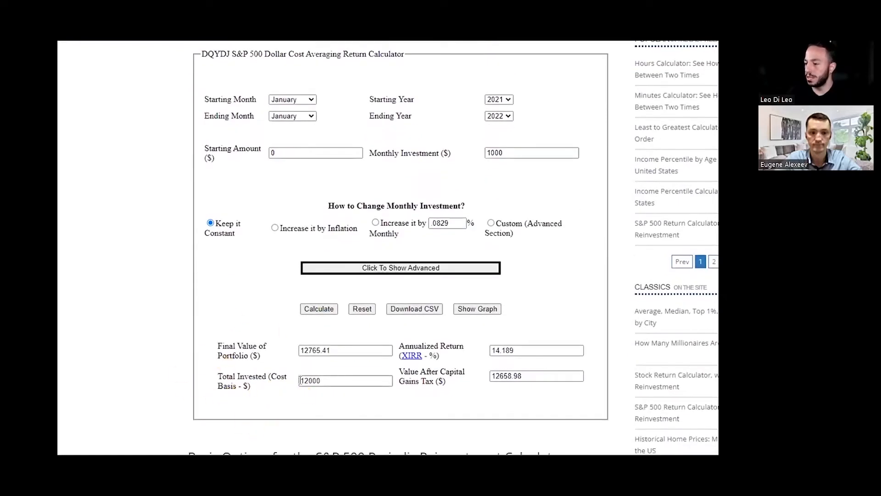
{"action": "double_click", "coordinate": [345, 381]}
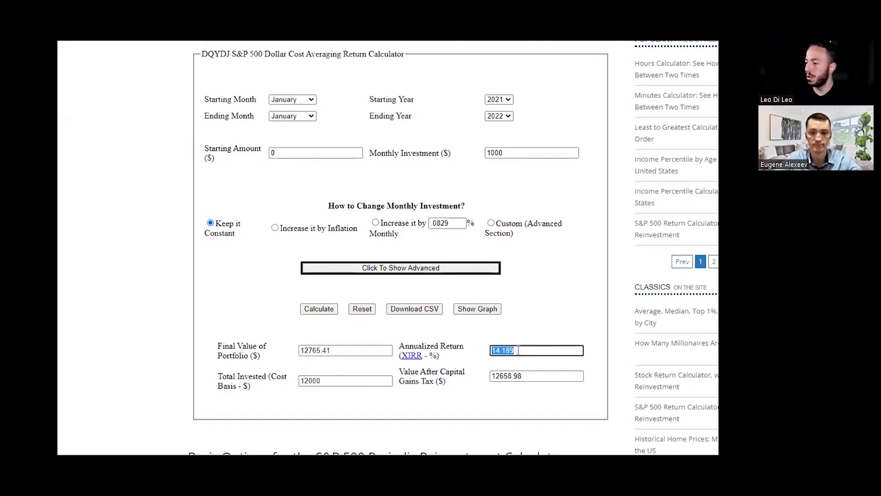
{"action": "mouse_move", "coordinate": [598, 278]}
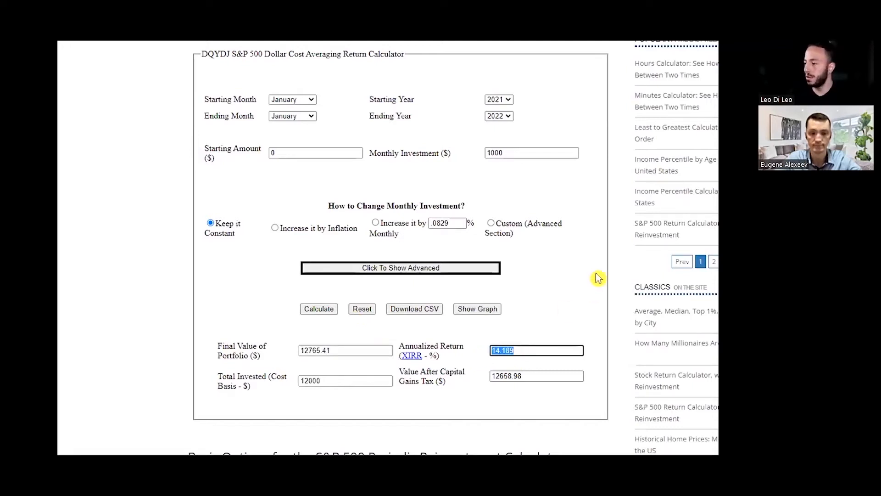
{"action": "mouse_move", "coordinate": [554, 267]}
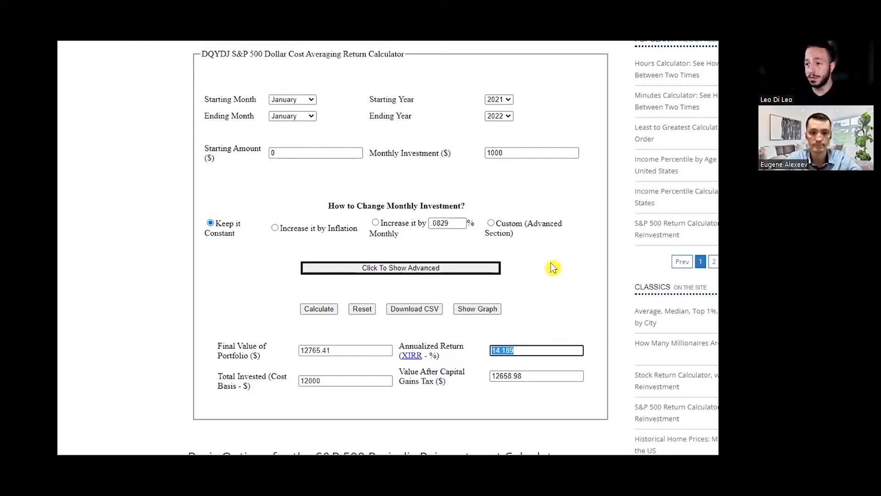
{"action": "mouse_move", "coordinate": [401, 198]}
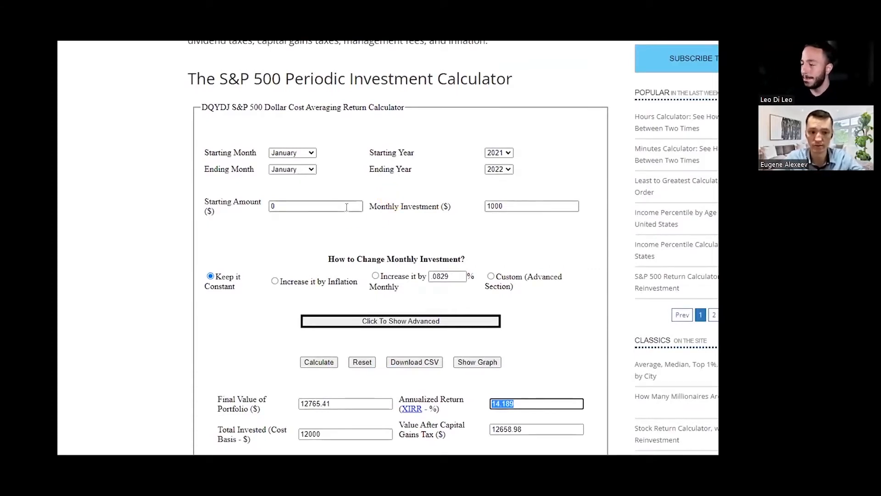
Step: Set the starting amount to $12,000 and clear the monthly investment field
{"action": "left_click", "coordinate": [315, 206]}
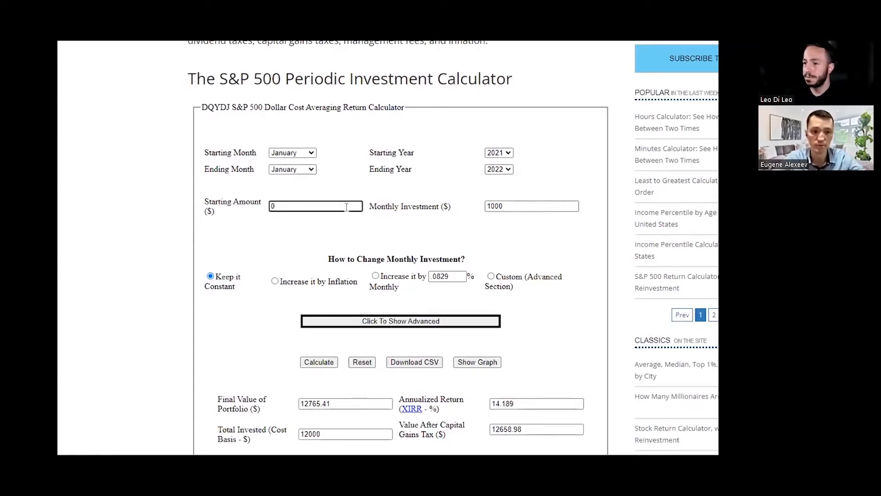
{"action": "type", "text": "10000"}
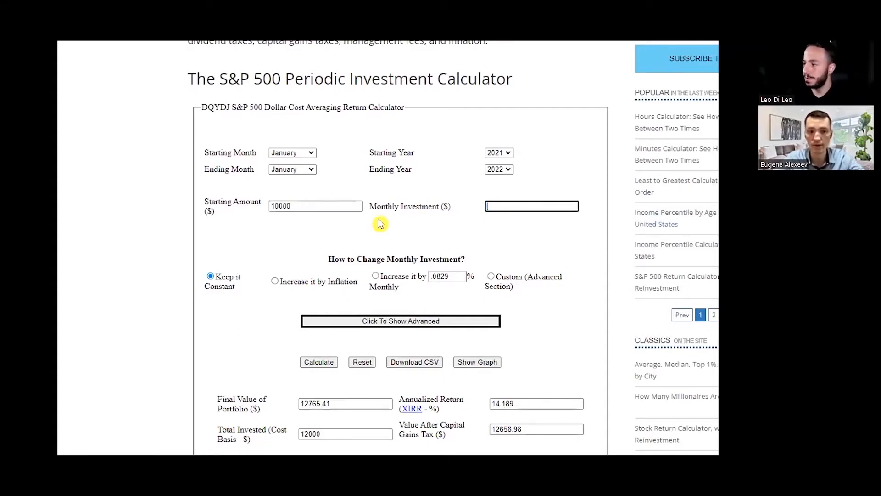
{"action": "left_click", "coordinate": [316, 206]}
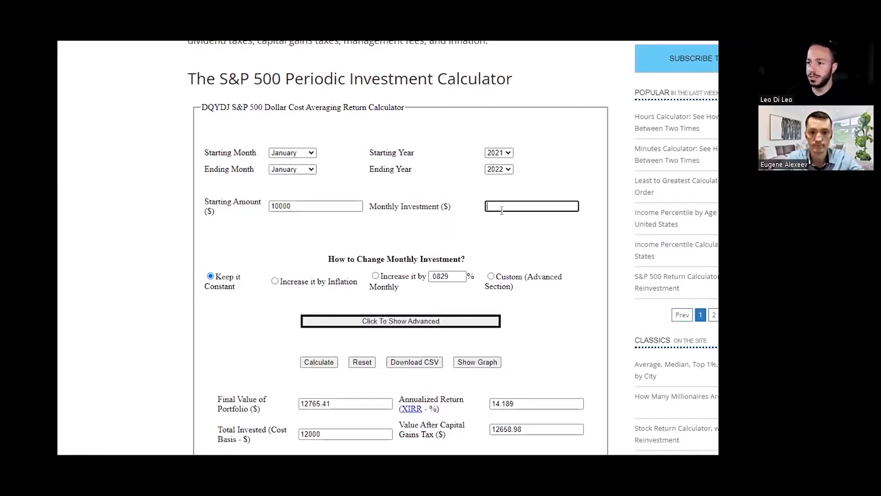
{"action": "scroll", "scroll_direction": "down", "scroll_amount": 3}
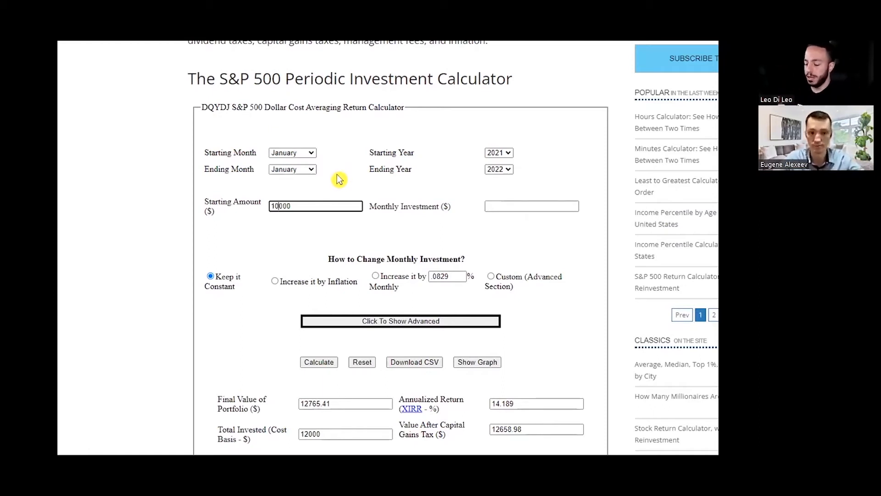
{"action": "scroll", "scroll_direction": "down", "scroll_amount": 3}
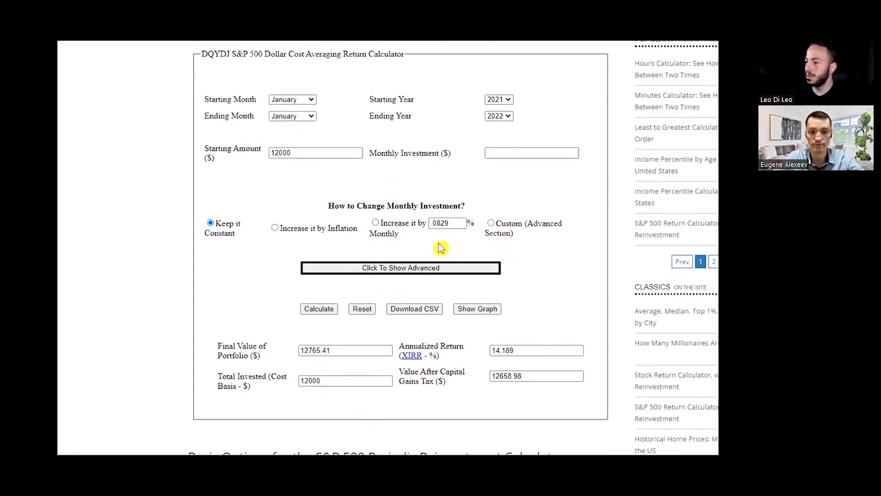
Step: Calculate the lump sum: $12,000 grows to $14,603.07, 21.692% annualized
{"action": "left_click", "coordinate": [318, 309]}
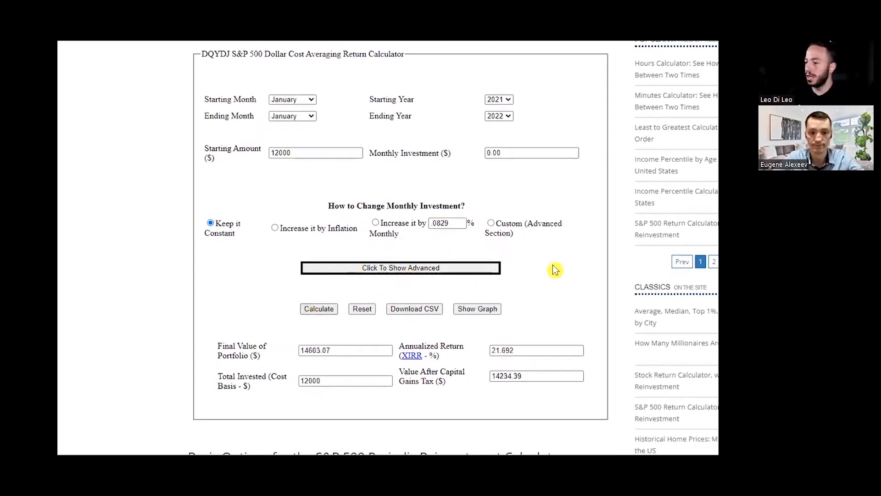
{"action": "mouse_move", "coordinate": [307, 365]}
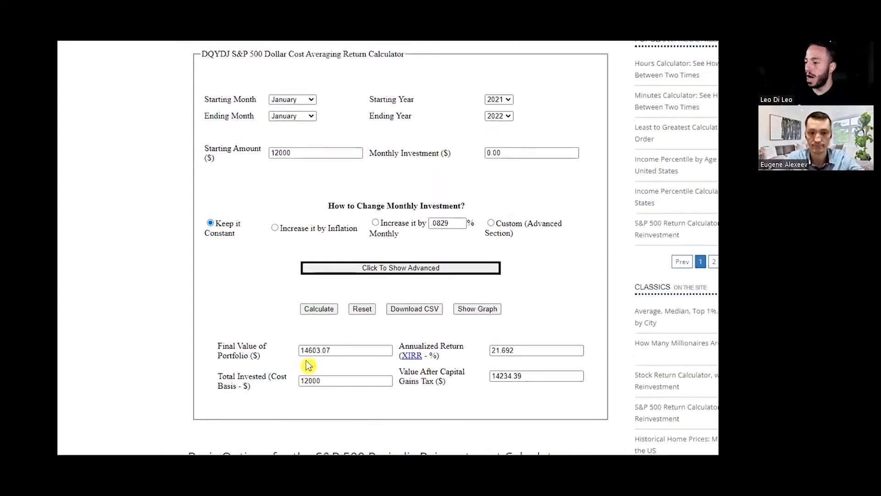
{"action": "mouse_move", "coordinate": [359, 347]}
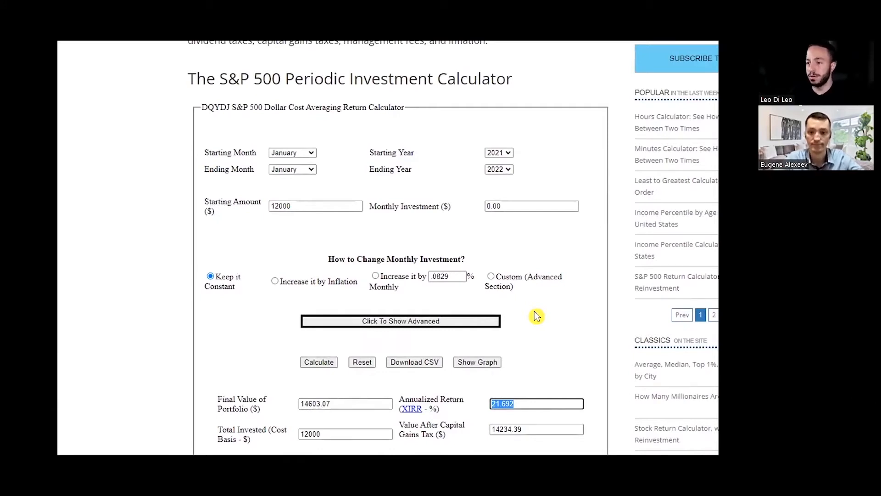
{"action": "mouse_move", "coordinate": [532, 313]}
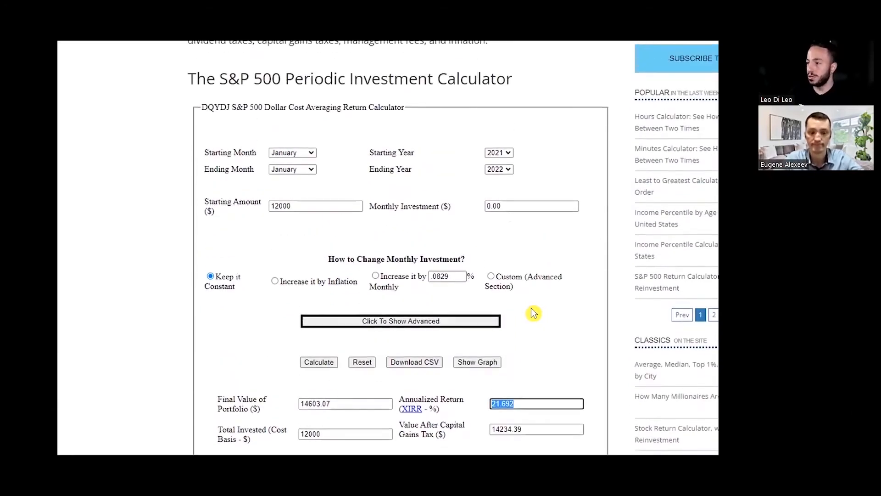
{"action": "scroll", "scroll_direction": "down", "scroll_amount": 3}
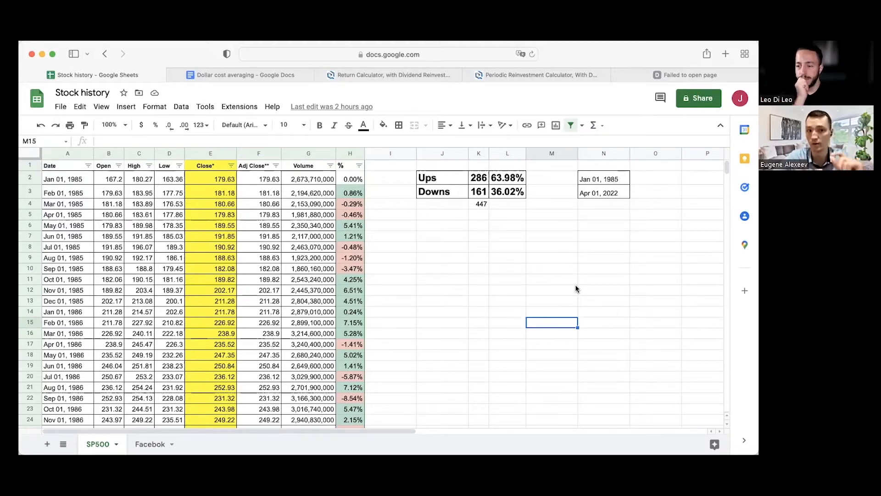
{"action": "left_click", "coordinate": [506, 257]}
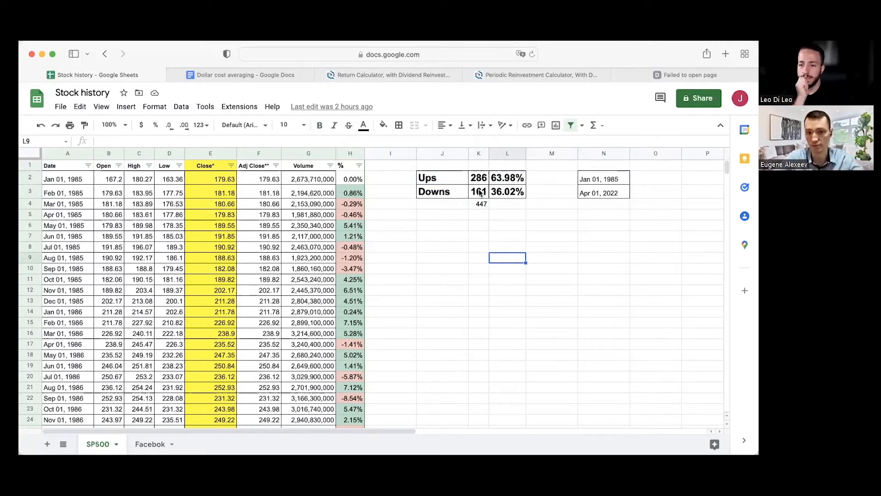
{"action": "left_click", "coordinate": [478, 177]}
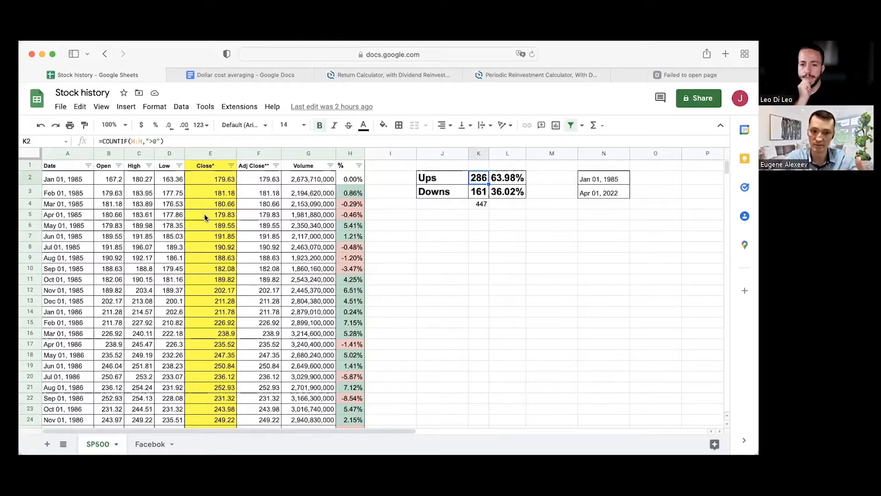
{"action": "mouse_move", "coordinate": [343, 203]}
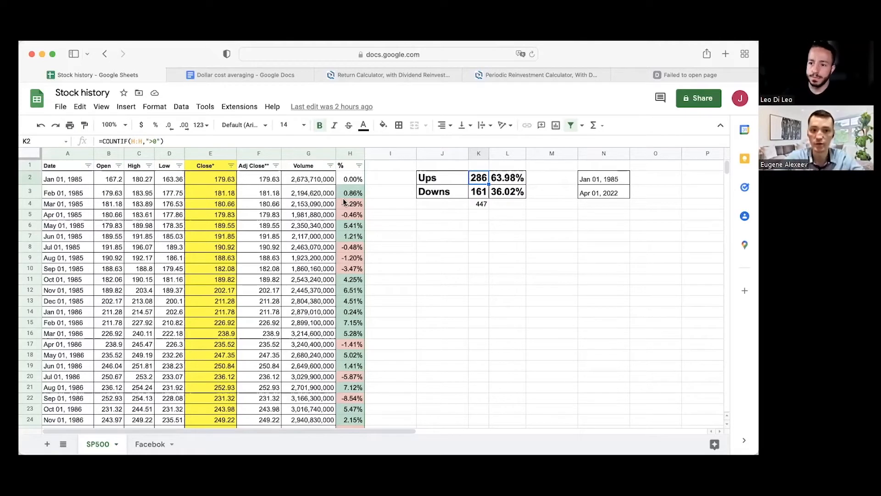
{"action": "left_click_drag", "start_coordinate": [210, 179], "coordinate": [210, 280]}
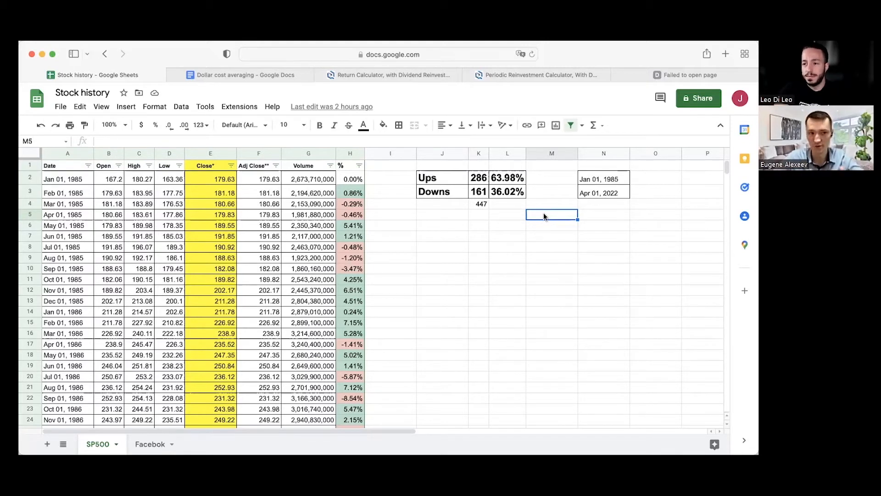
Step: Switch to the Facebook sheet and review the DCA and Lump Sum tables (J1:O3, J3:J15)
{"action": "left_click", "coordinate": [150, 444]}
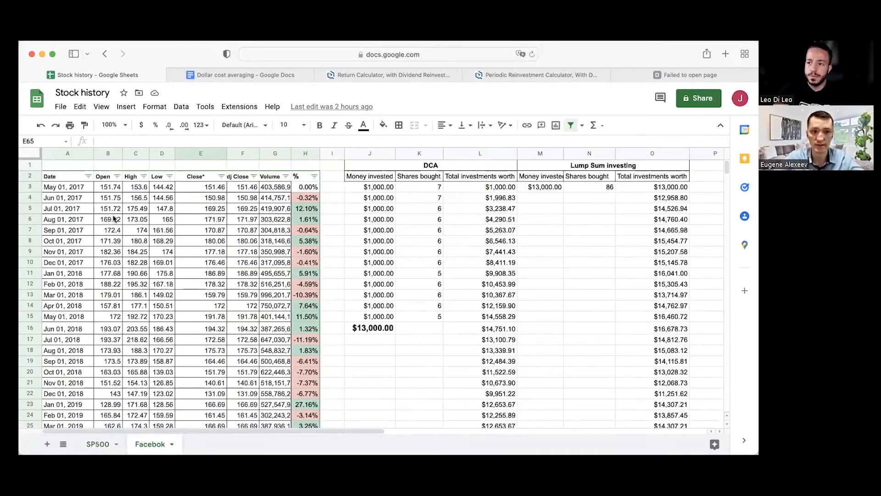
{"action": "left_click", "coordinate": [200, 187]}
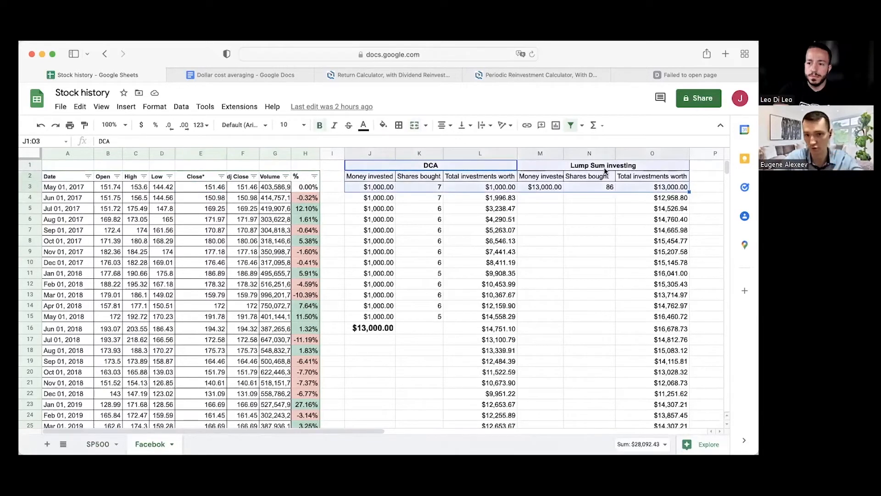
{"action": "left_click", "coordinate": [588, 208]}
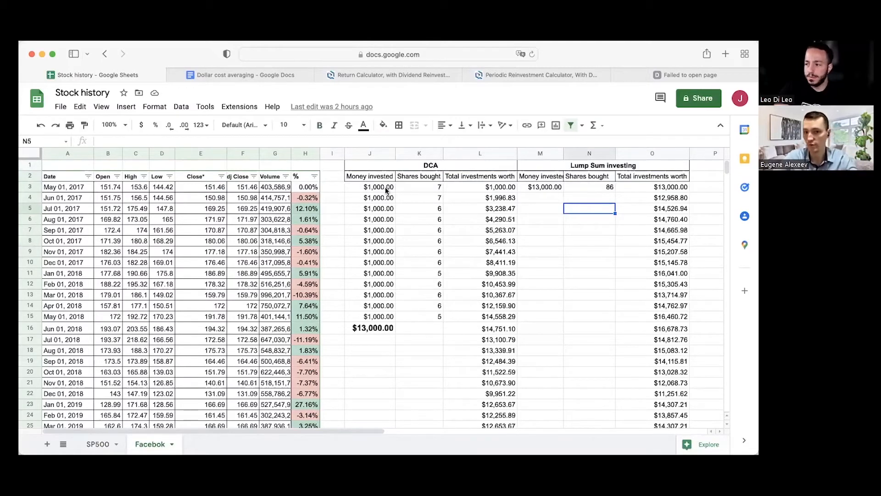
{"action": "left_click_drag", "start_coordinate": [369, 187], "coordinate": [369, 316]}
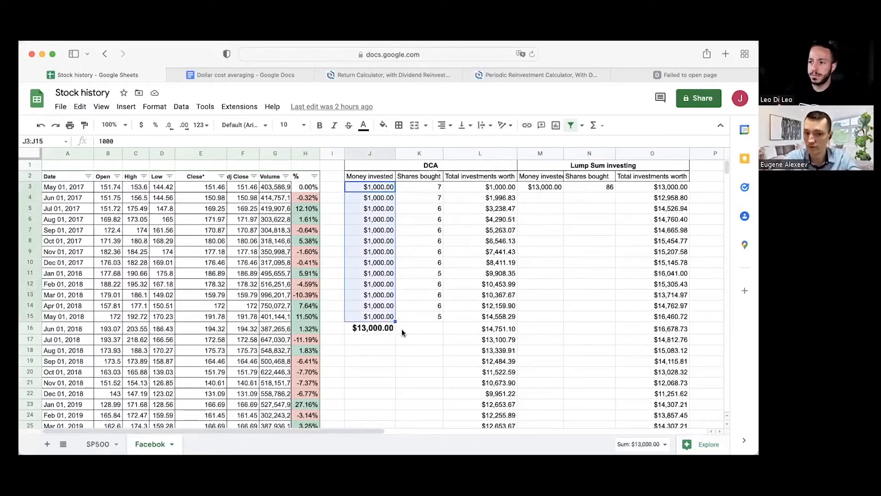
{"action": "left_click", "coordinate": [419, 328]}
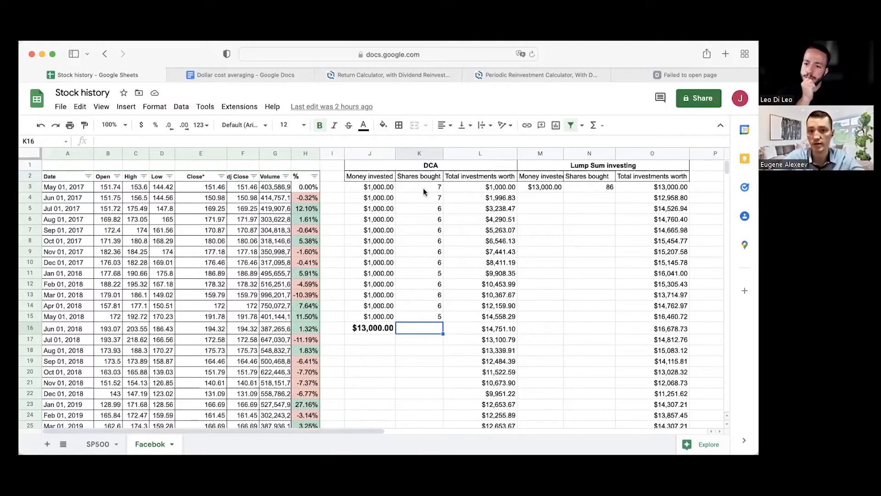
{"action": "left_click", "coordinate": [418, 187]}
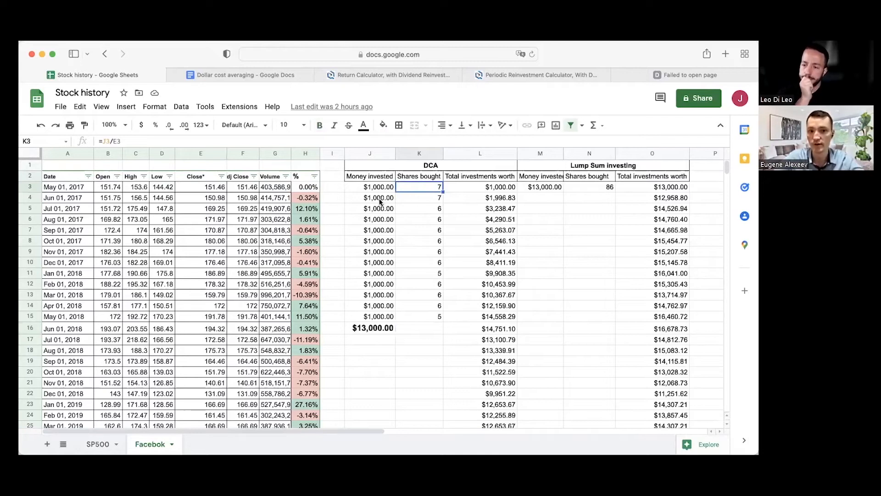
{"action": "left_click", "coordinate": [201, 187]}
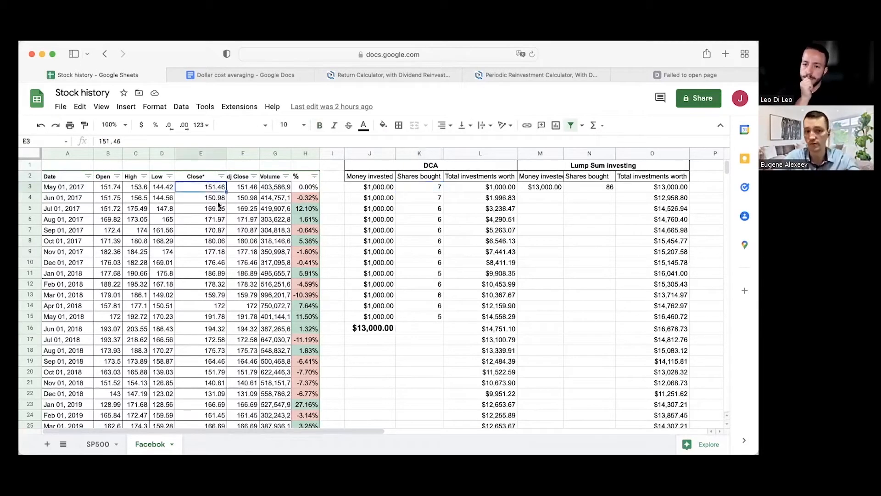
{"action": "left_click", "coordinate": [200, 197]}
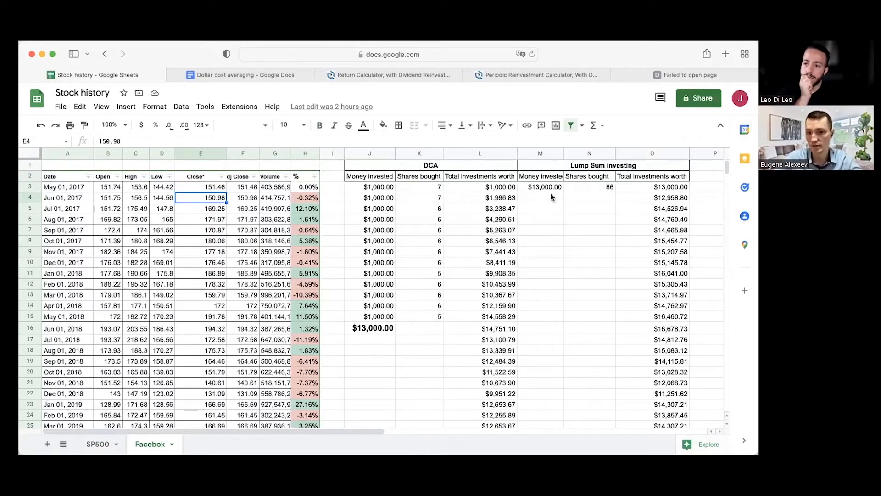
{"action": "left_click", "coordinate": [541, 187]}
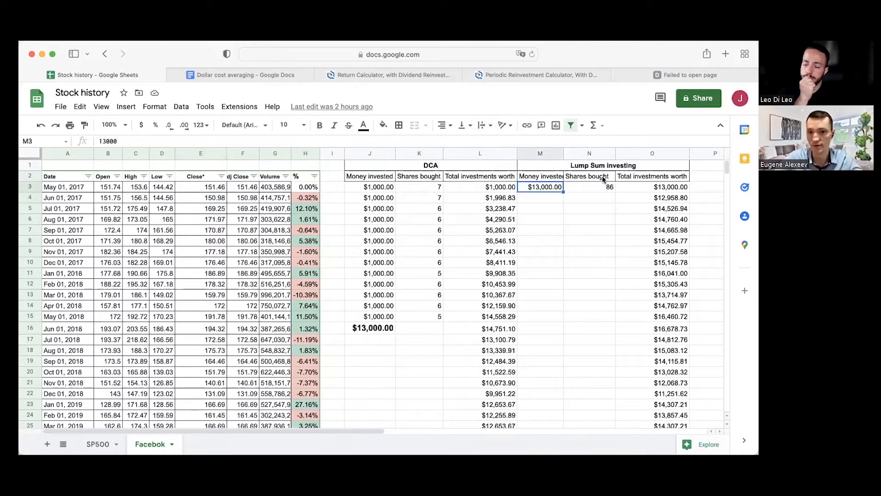
{"action": "left_click", "coordinate": [589, 187]}
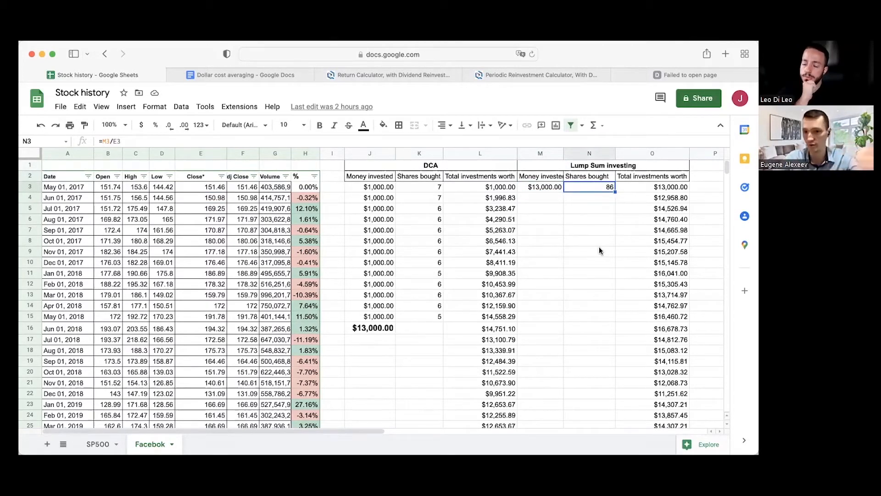
{"action": "scroll", "scroll_direction": "down", "scroll_amount": 3}
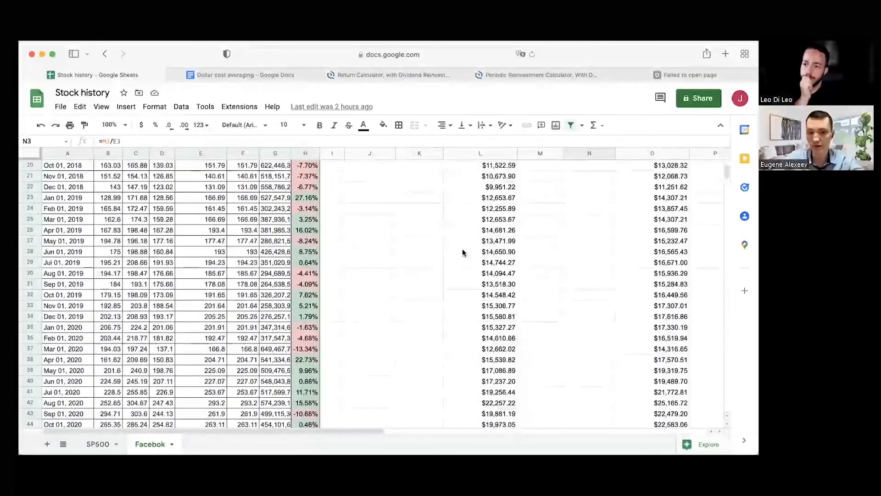
{"action": "scroll", "scroll_direction": "down", "scroll_amount": 3}
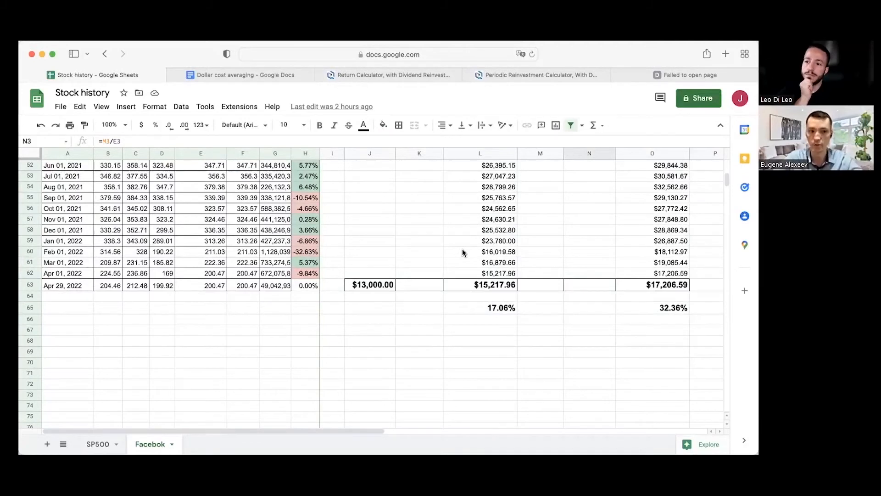
{"action": "scroll", "scroll_direction": "up", "scroll_amount": 3}
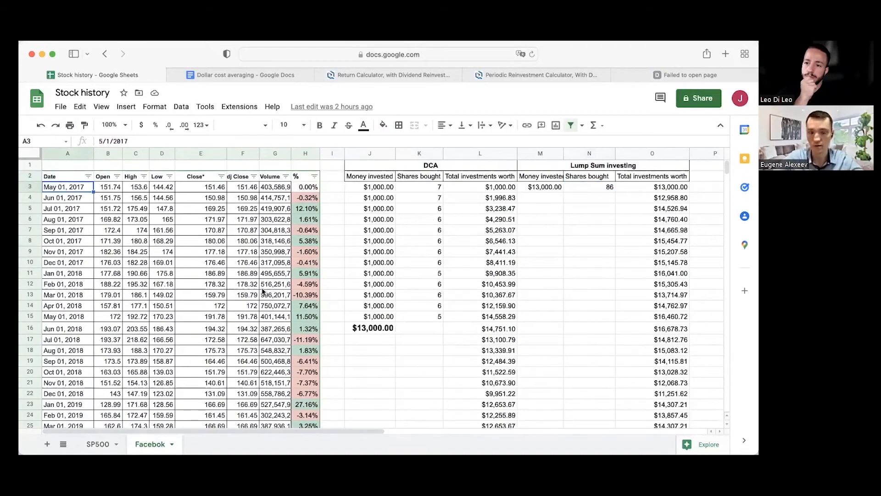
{"action": "scroll", "scroll_direction": "down", "scroll_amount": 3}
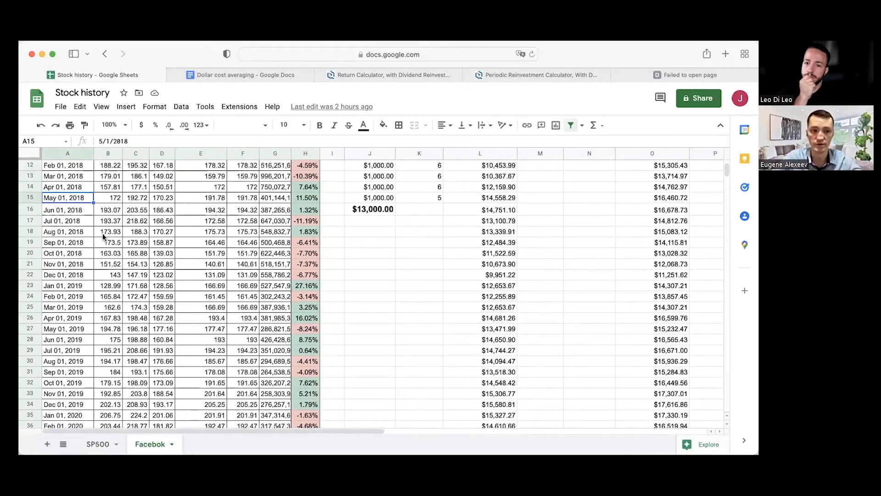
{"action": "scroll", "scroll_direction": "down", "scroll_amount": 3}
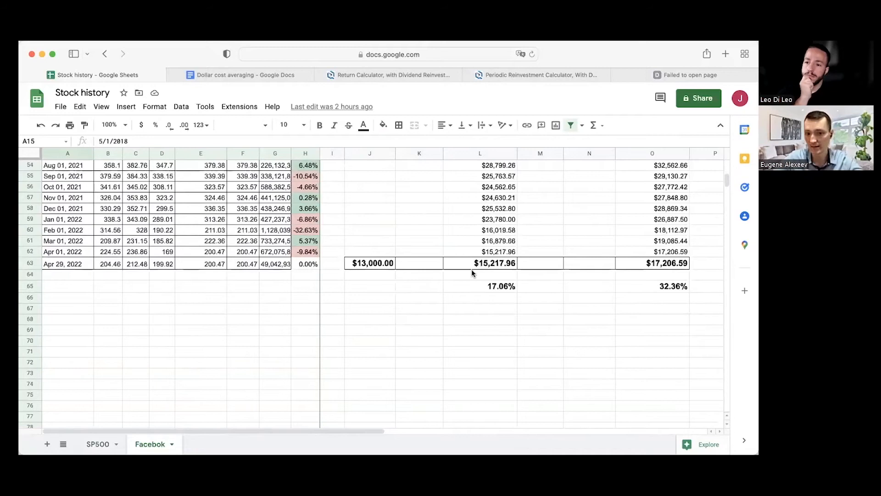
{"action": "left_click", "coordinate": [479, 263]}
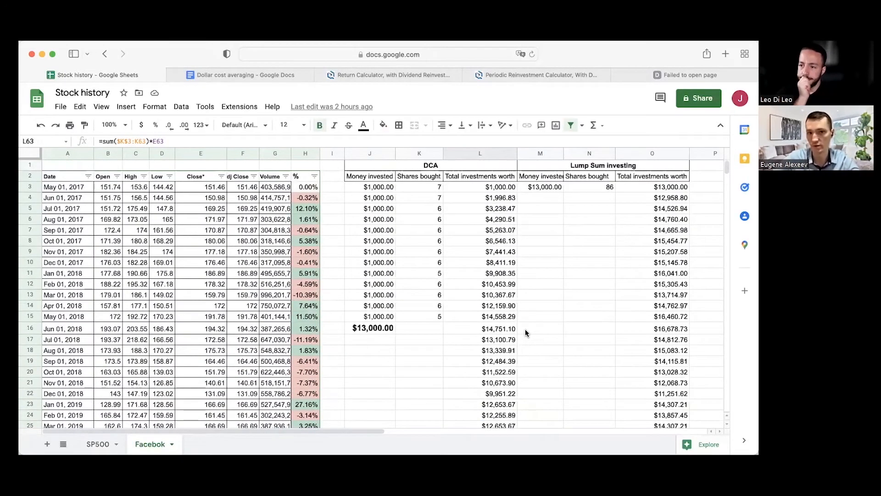
{"action": "scroll", "scroll_direction": "down", "scroll_amount": 3}
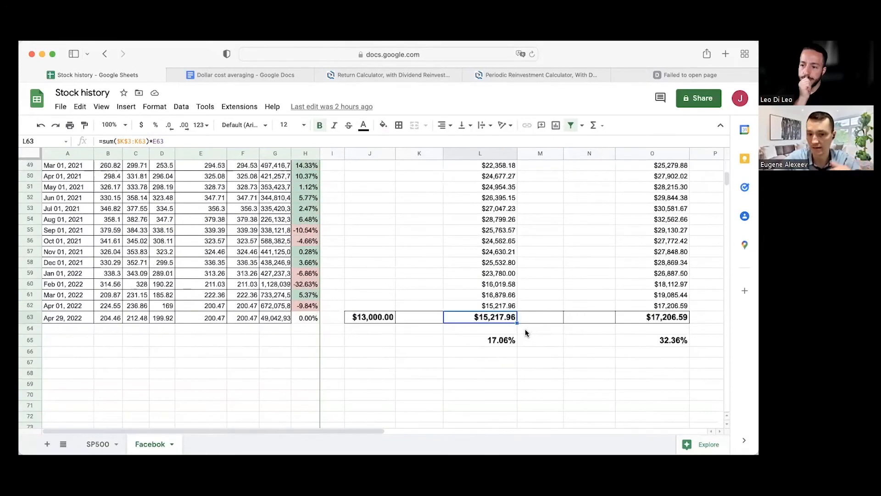
{"action": "left_click", "coordinate": [652, 317]}
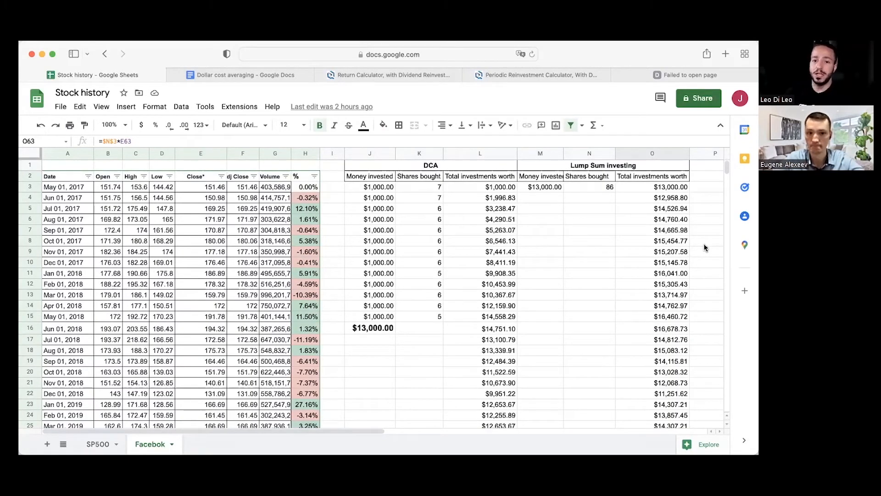
{"action": "mouse_move", "coordinate": [403, 238]}
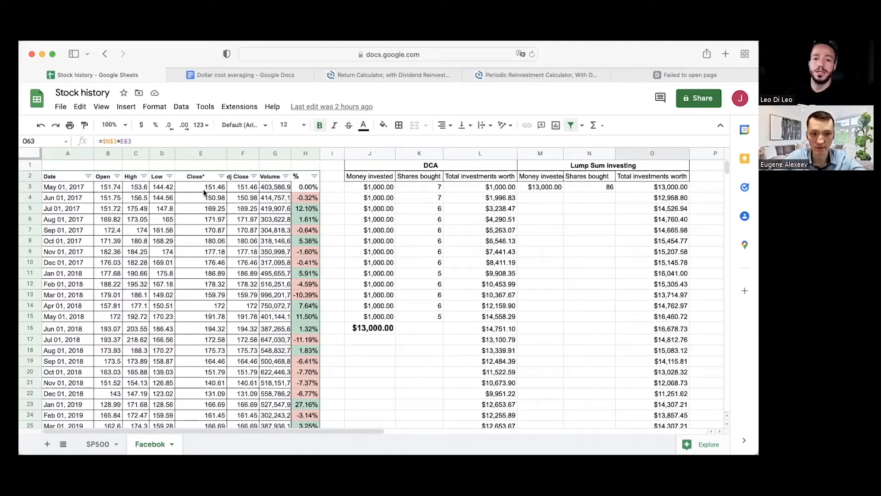
{"action": "left_click_drag", "start_coordinate": [200, 187], "coordinate": [201, 316]}
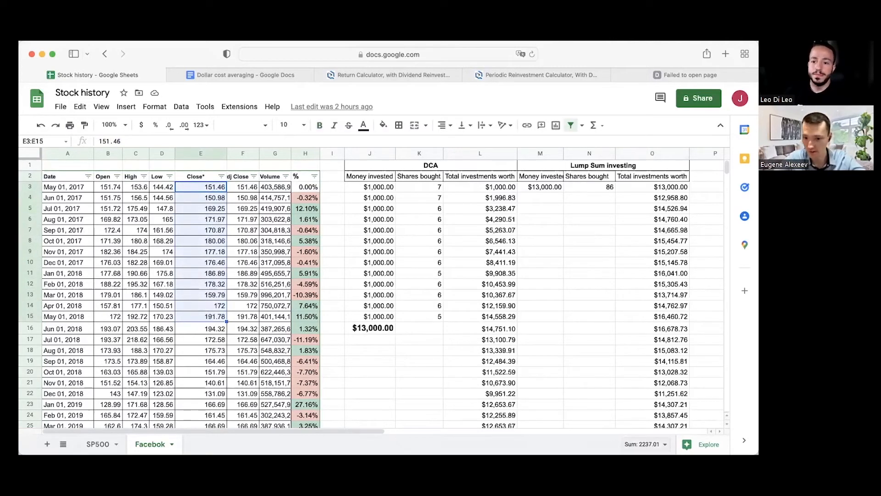
{"action": "left_click", "coordinate": [644, 444]}
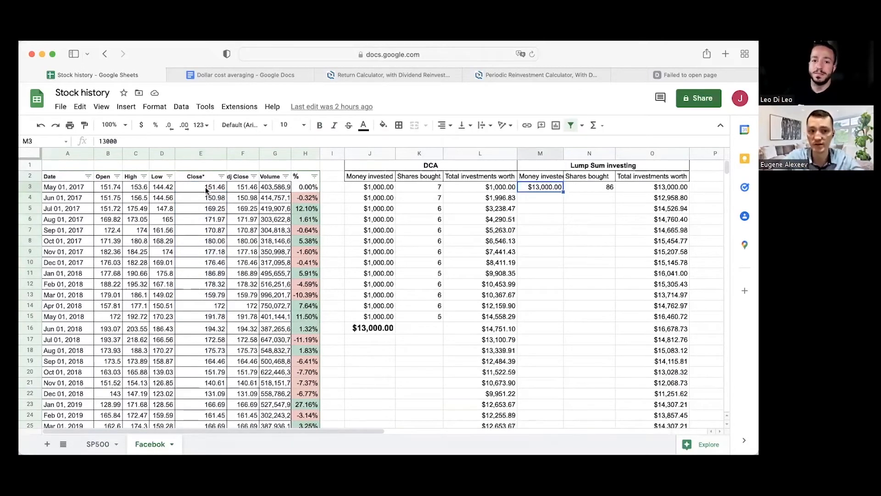
{"action": "left_click", "coordinate": [201, 187]}
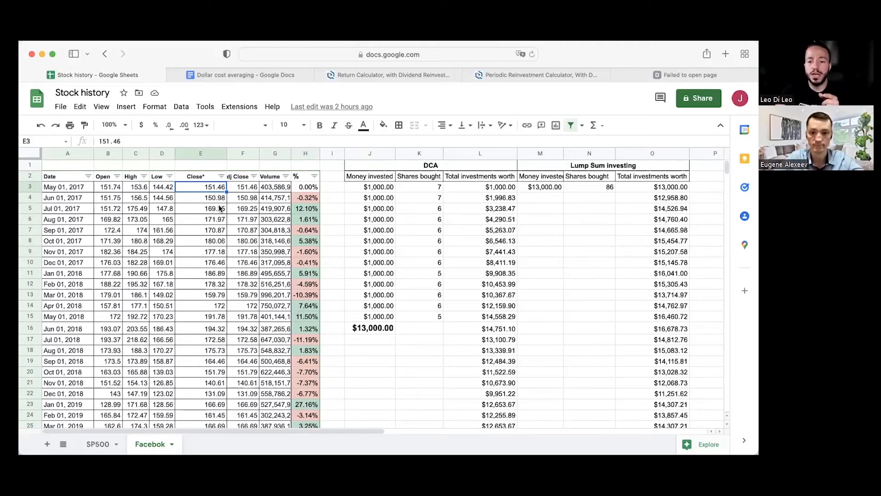
{"action": "left_click", "coordinate": [200, 294]}
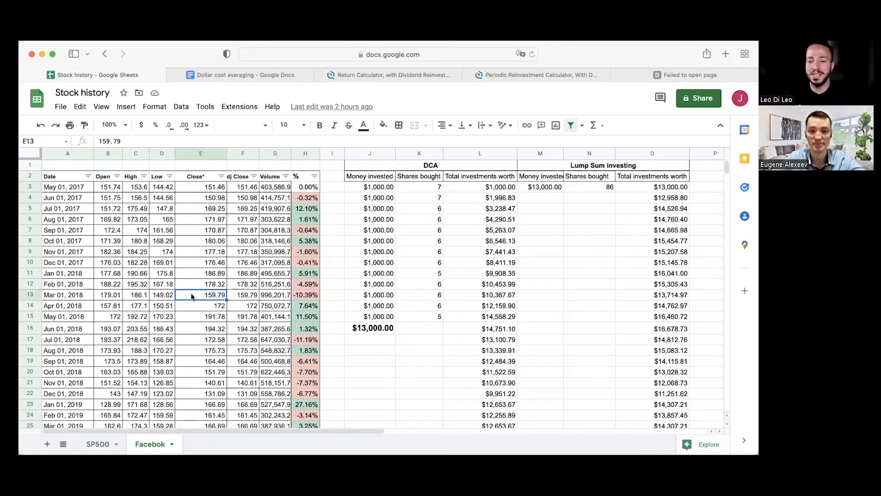
{"action": "mouse_move", "coordinate": [211, 369]}
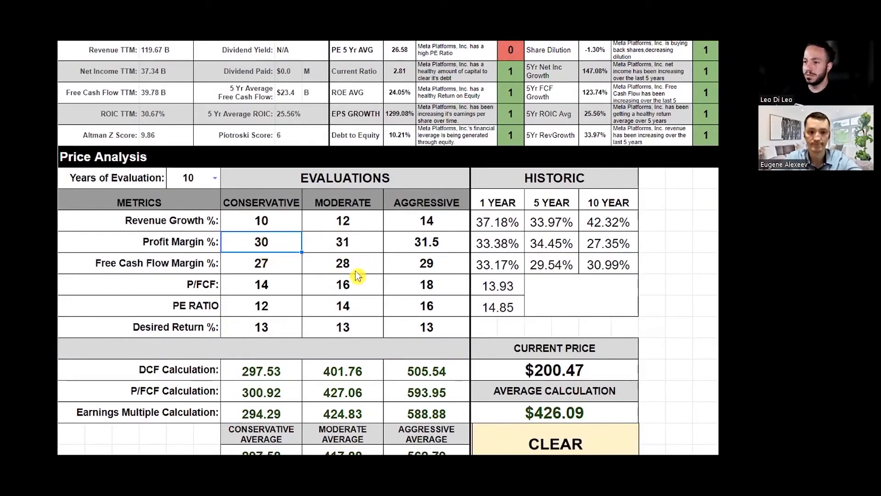
{"action": "mouse_move", "coordinate": [356, 276]}
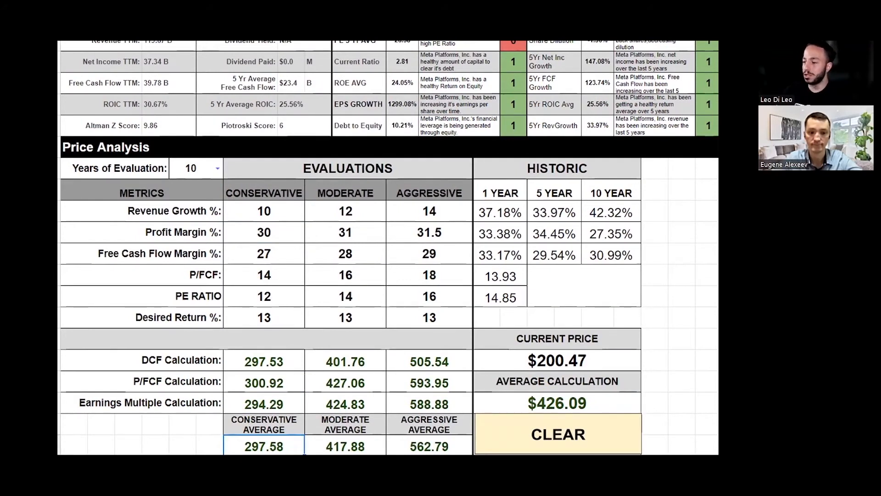
{"action": "left_click", "coordinate": [345, 446]}
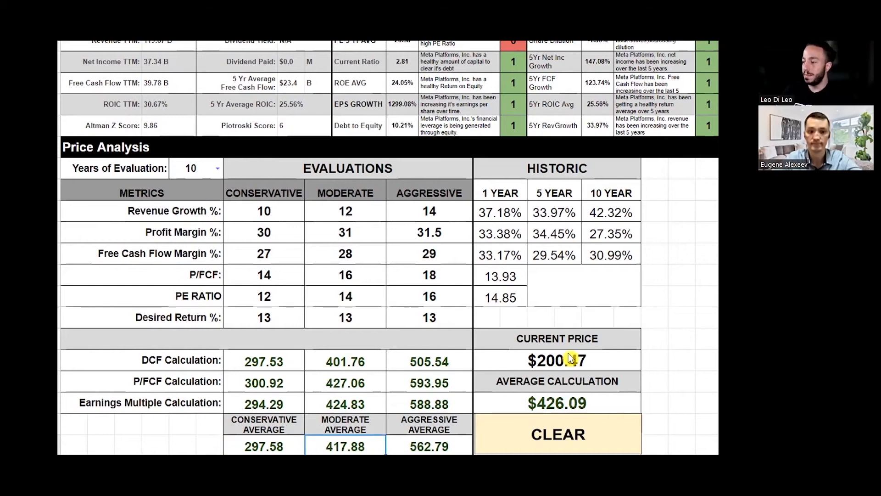
{"action": "left_click", "coordinate": [556, 360]}
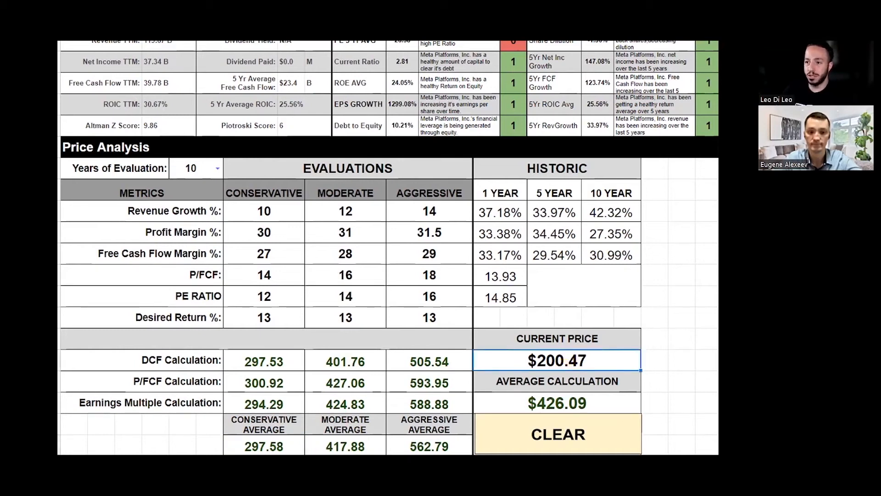
{"action": "left_click", "coordinate": [263, 446]}
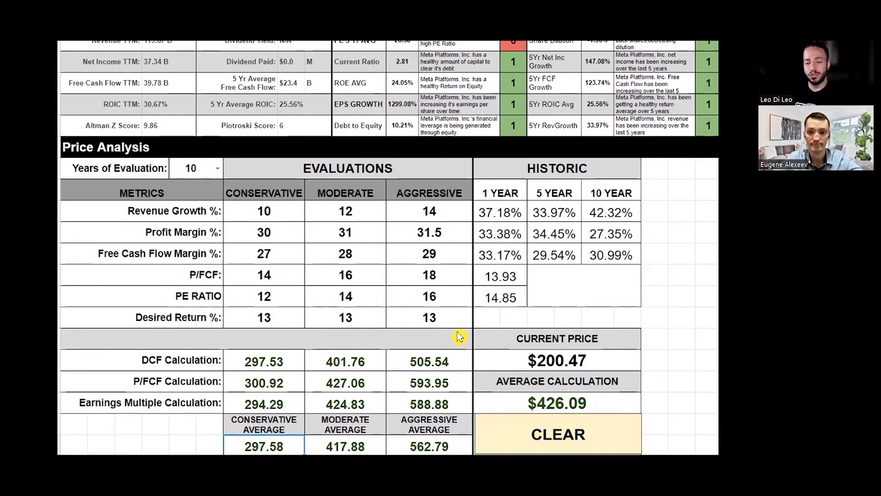
{"action": "mouse_move", "coordinate": [445, 330]}
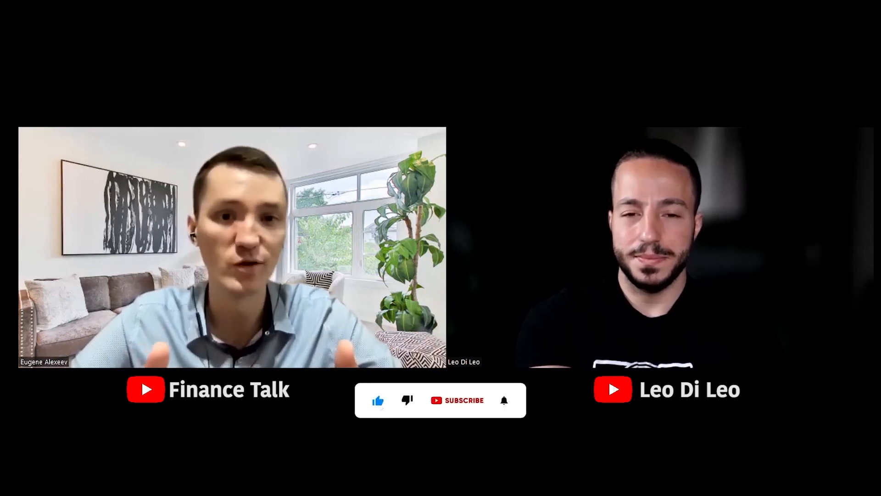
{"action": "left_click", "coordinate": [458, 400]}
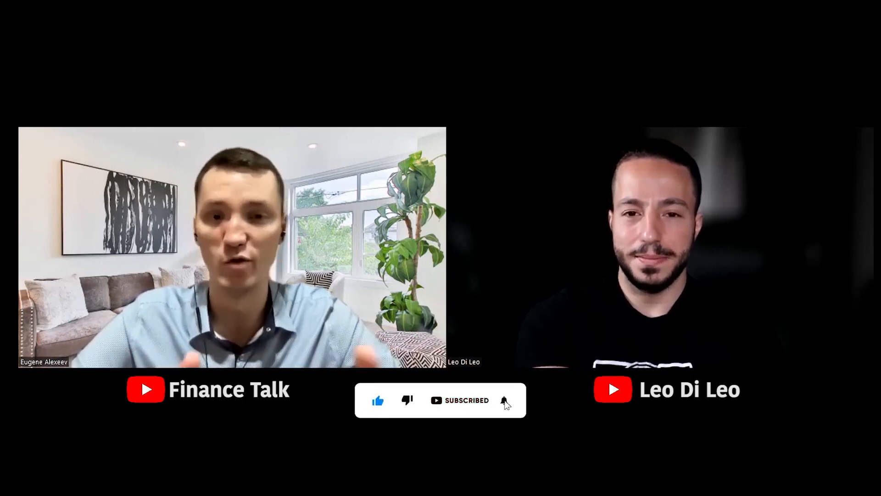
{"action": "left_click", "coordinate": [503, 400]}
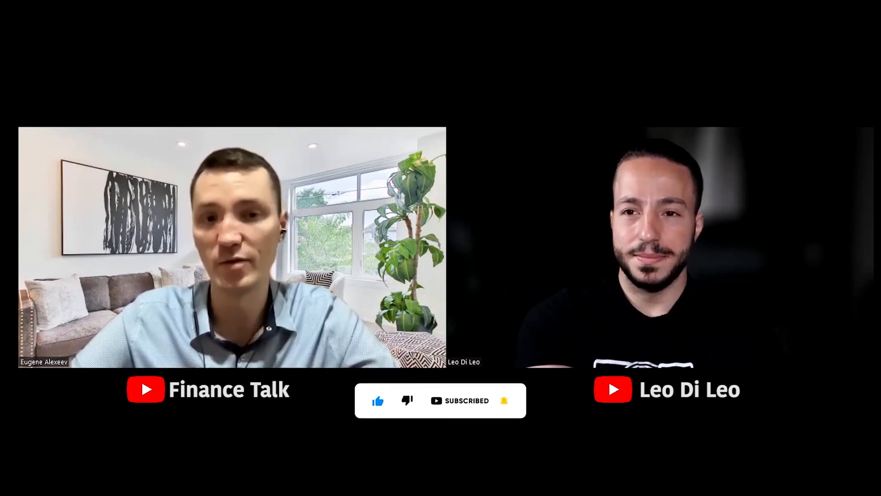